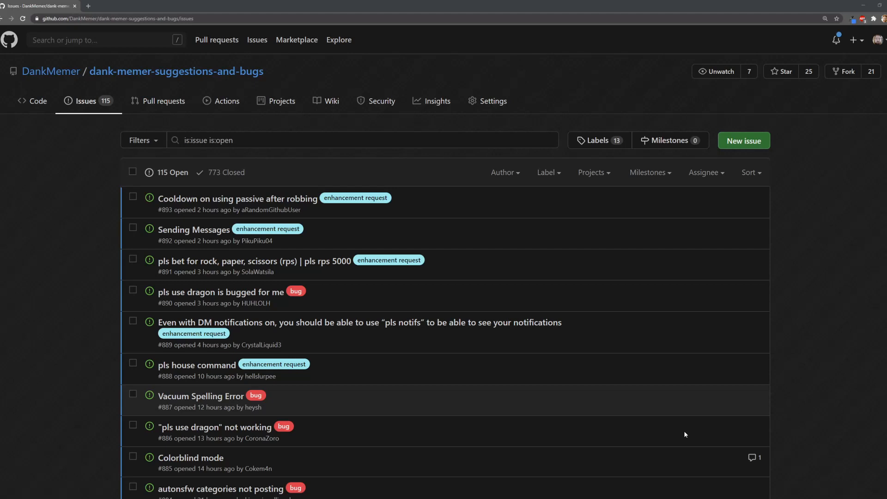
mouse_move(531, 442)
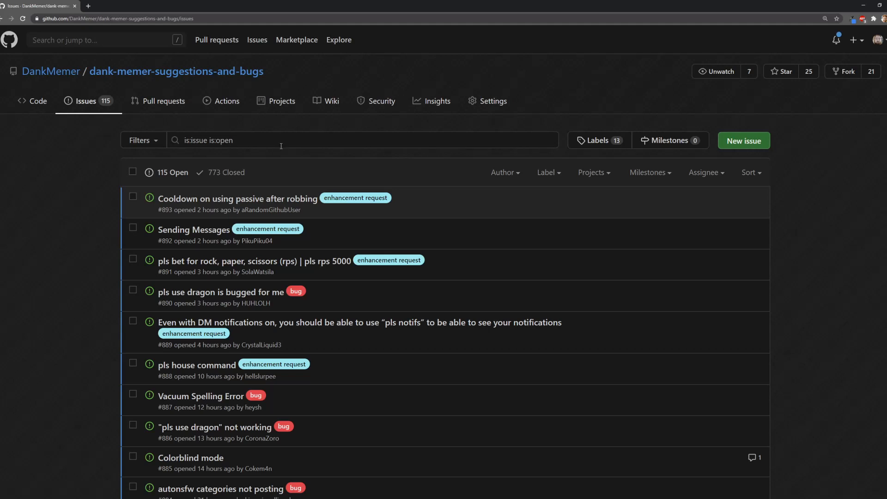
mouse_move(743, 141)
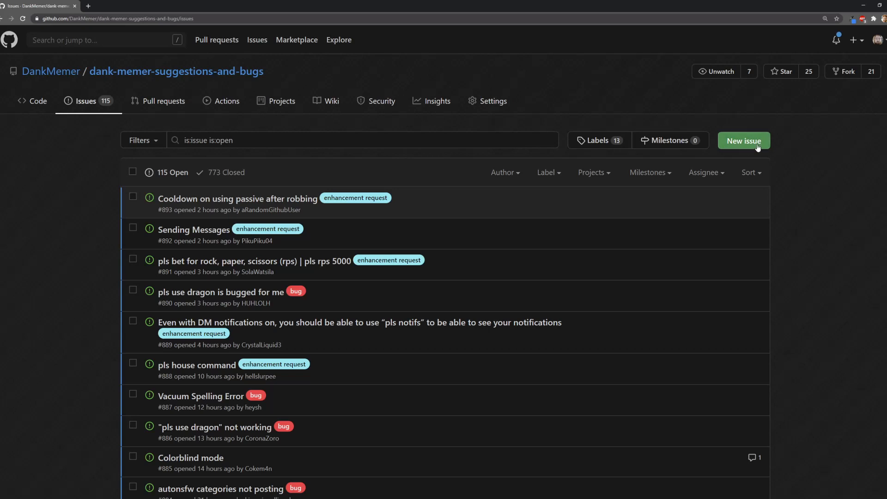
Start a new issue in dank-memer-suggestions-and-bugs to reach the template chooser.
click(743, 141)
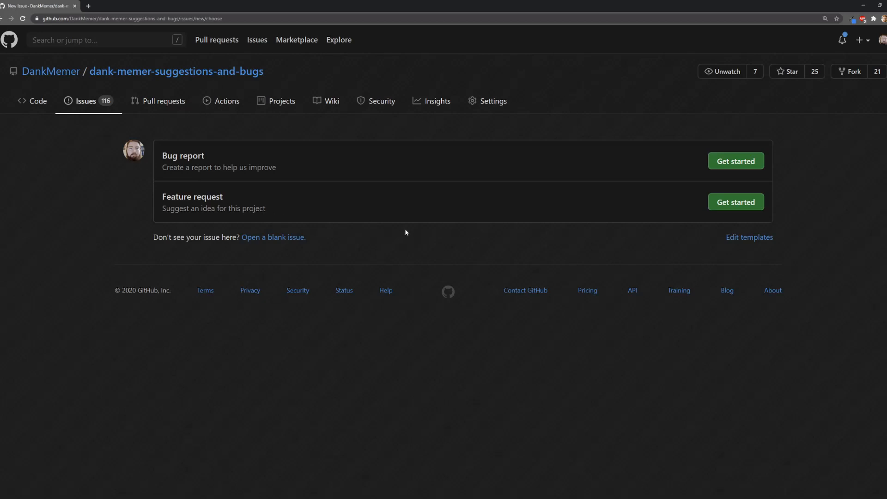
mouse_move(736, 203)
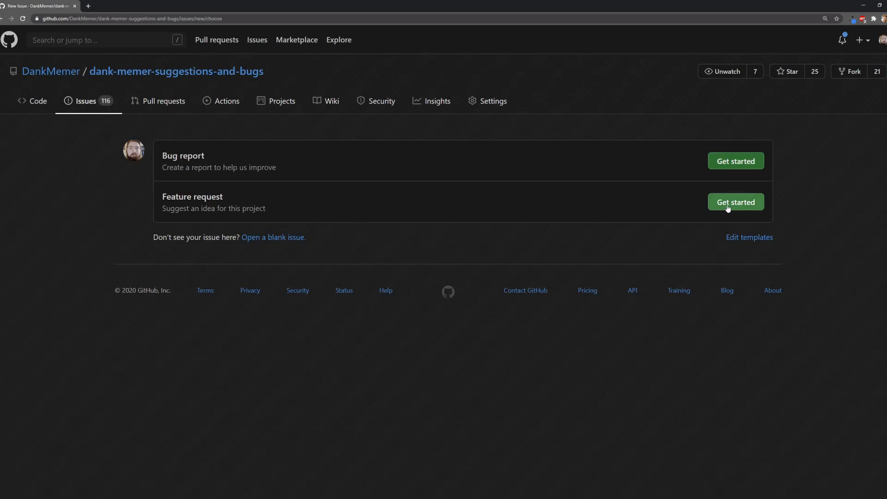
Choose the Feature request template and title it 'I want to make more money in robbing'.
click(735, 203)
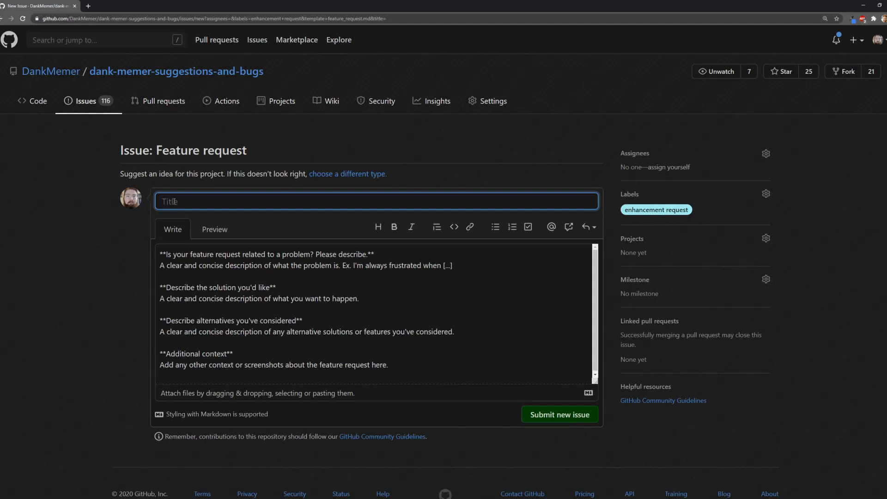
text(I want to make more)
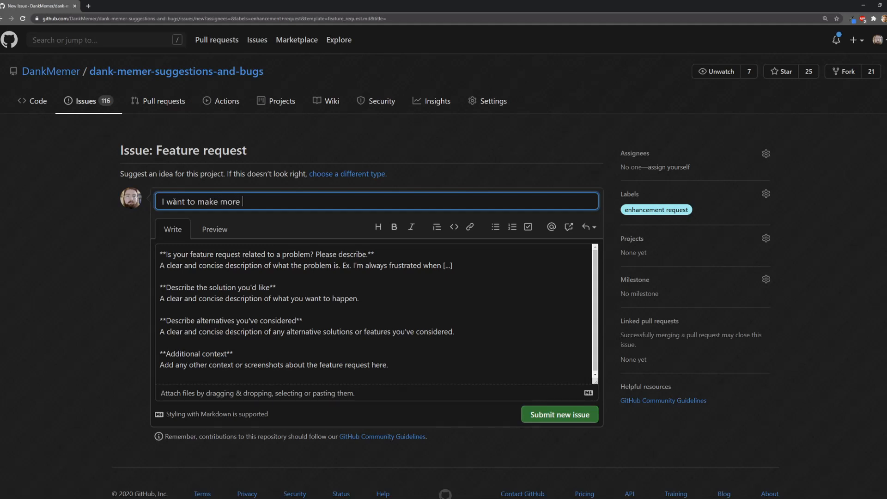
text(money in)
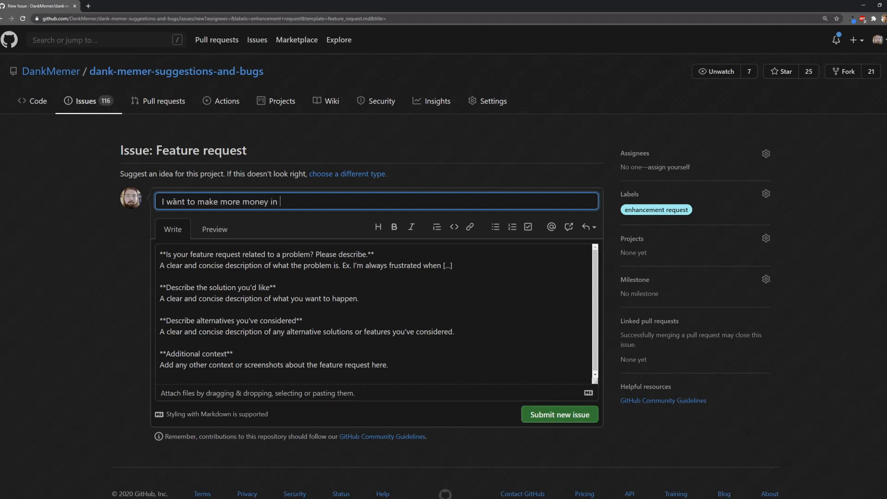
text(robbing)
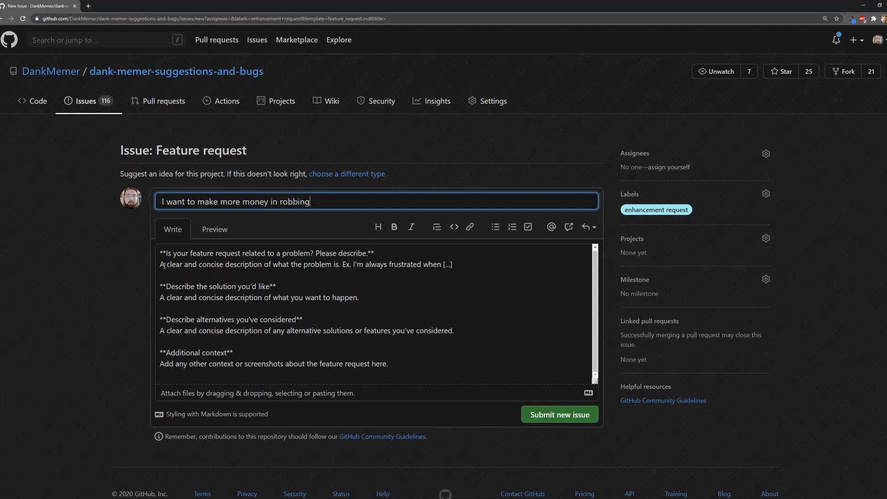
scroll(down, 3)
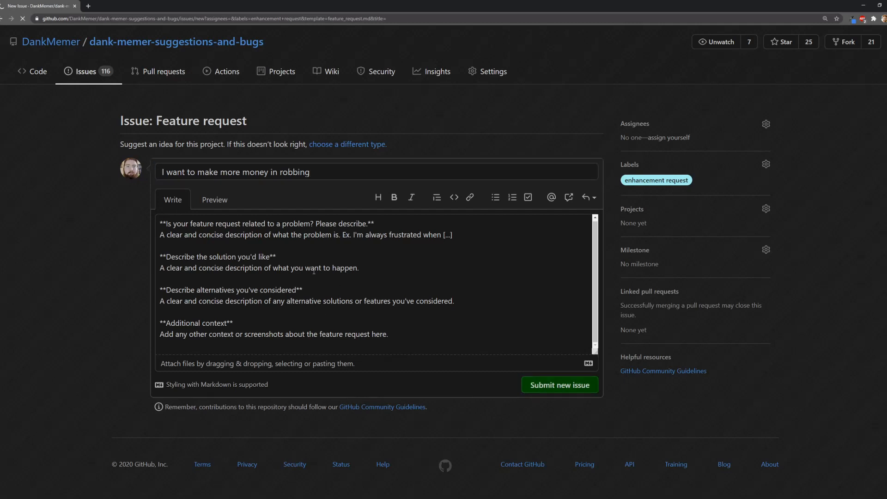
Submit the feature request, creating open issue #895 with the enhancement request label.
click(558, 384)
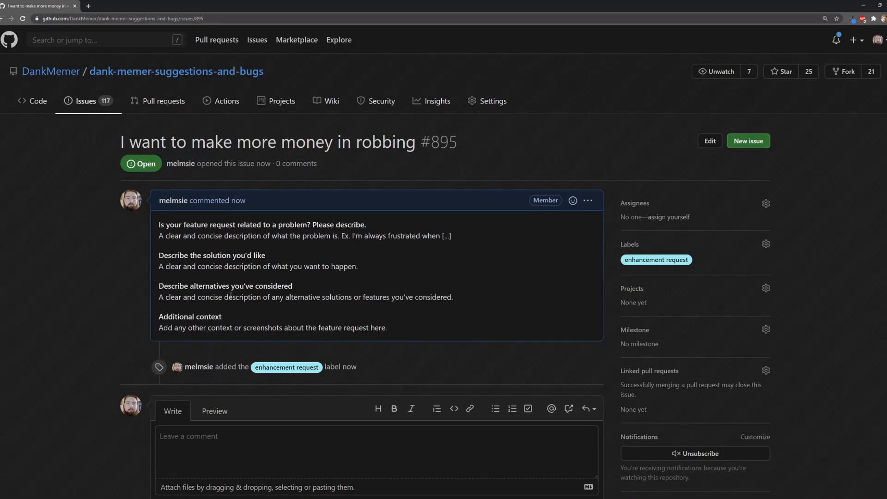
mouse_move(438, 275)
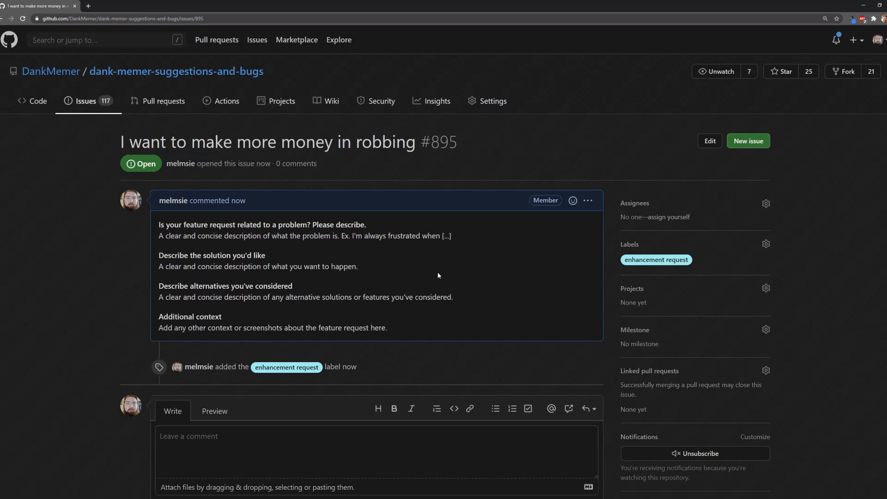
mouse_move(572, 464)
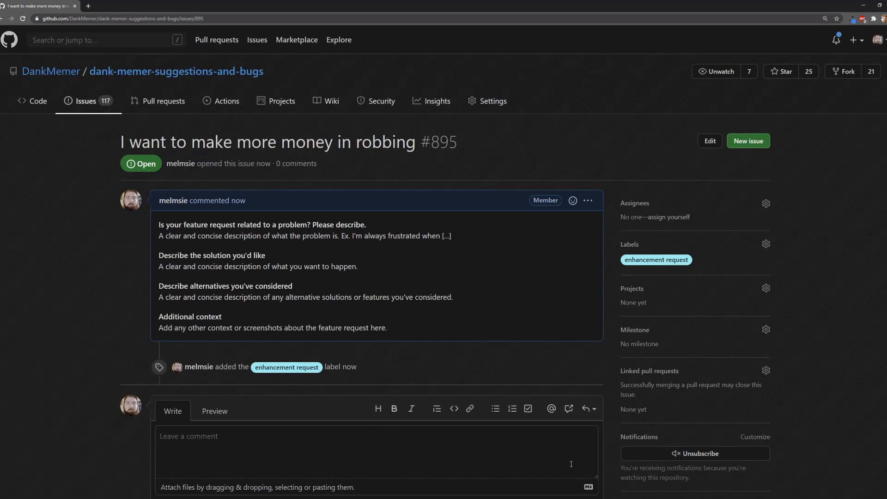
mouse_move(630, 244)
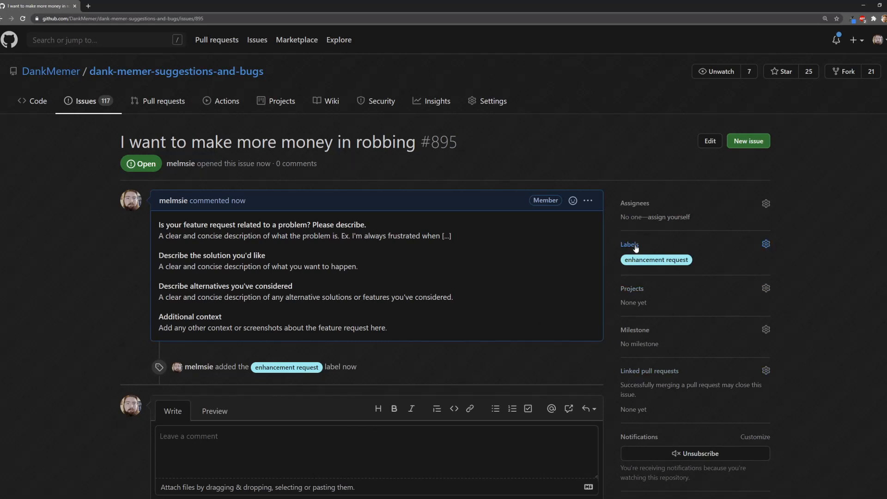
Add the Under Consideration label to issue #895 and close the issue.
click(766, 244)
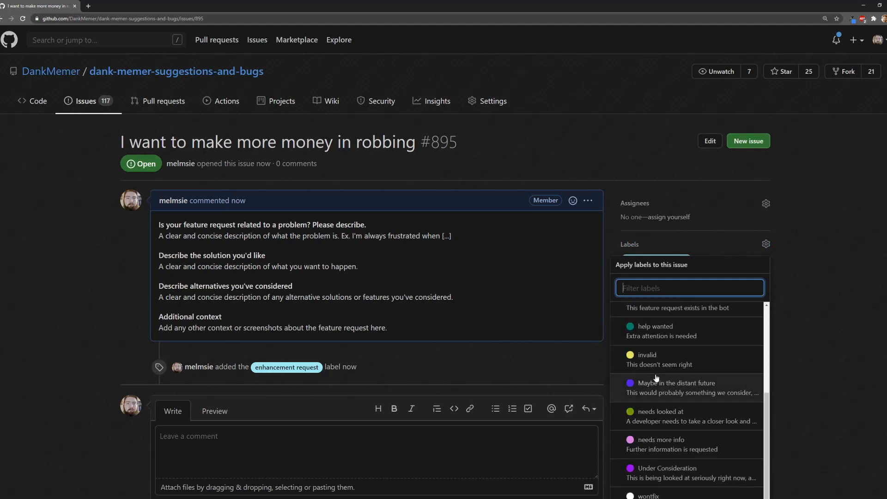
mouse_move(685, 480)
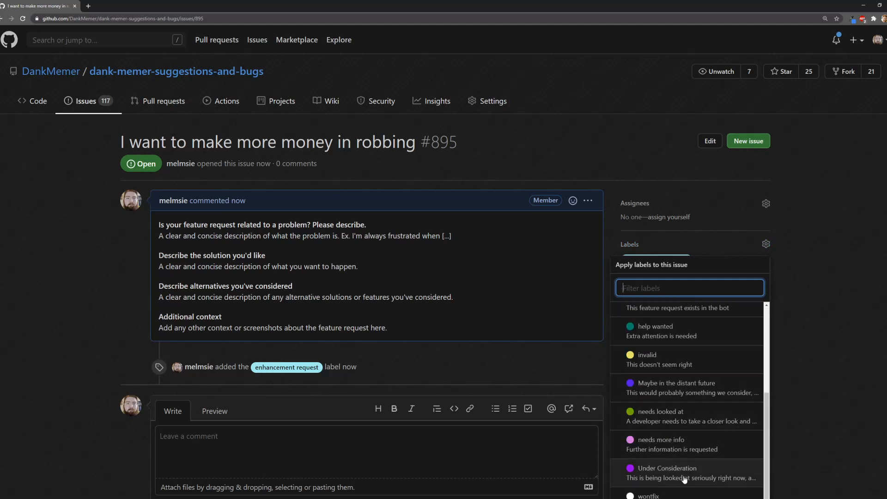
click(670, 468)
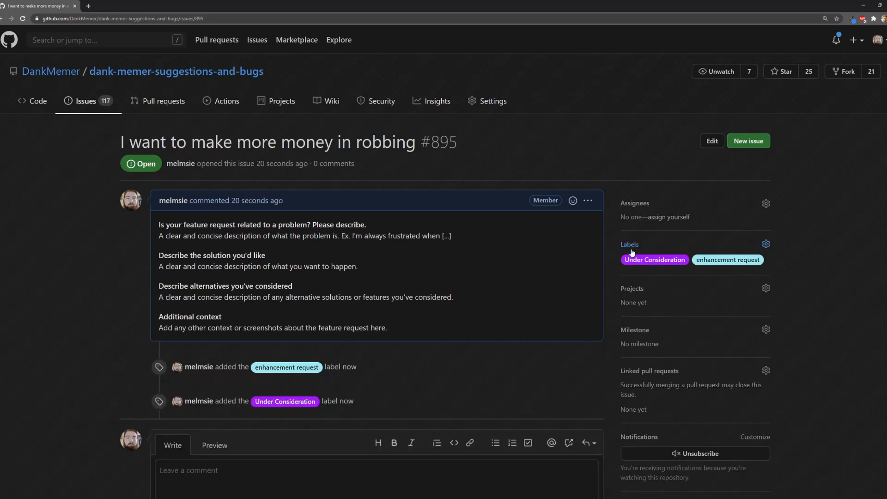
scroll(down, 3)
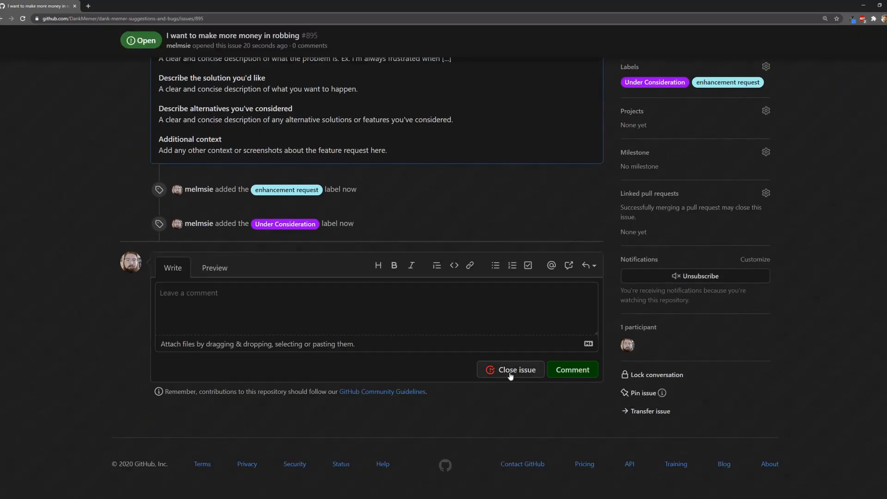
click(516, 369)
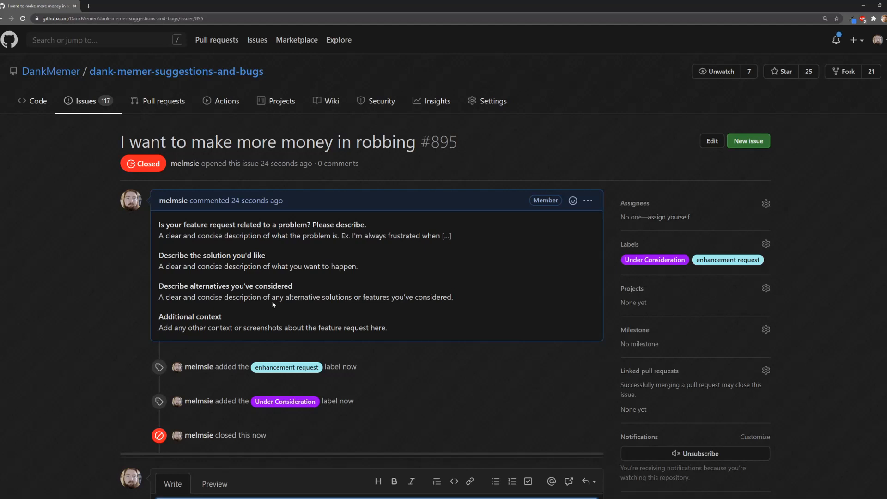